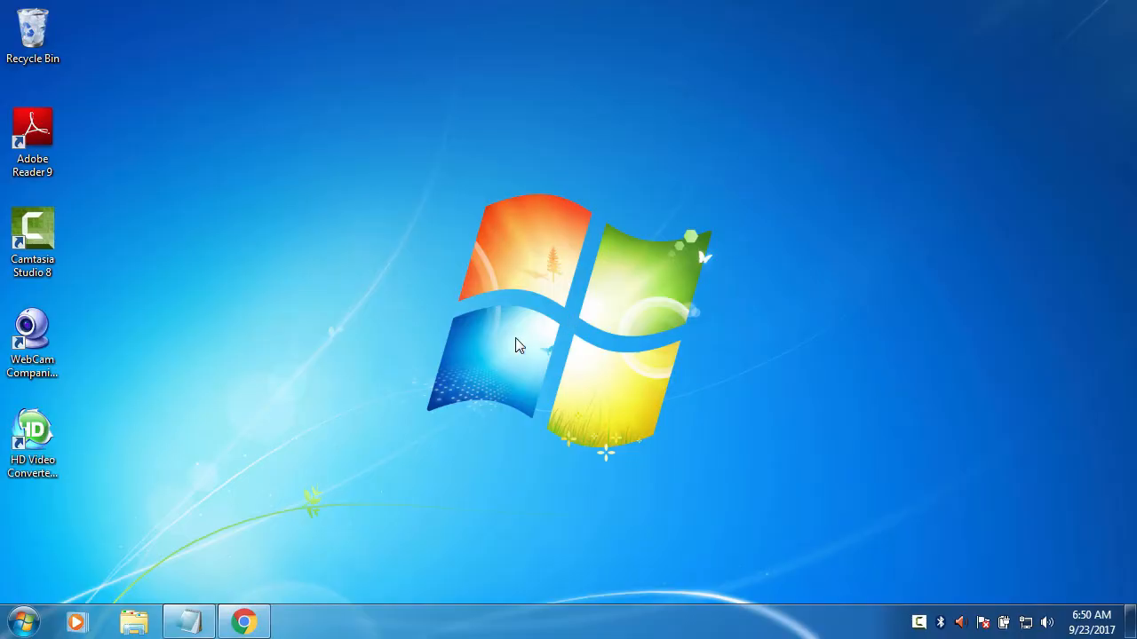
Select the VLC 2.2.6 download link in the Notepad note, then minimize Notepad to show the desktop
{"action": "left_click", "coordinate": [187, 622]}
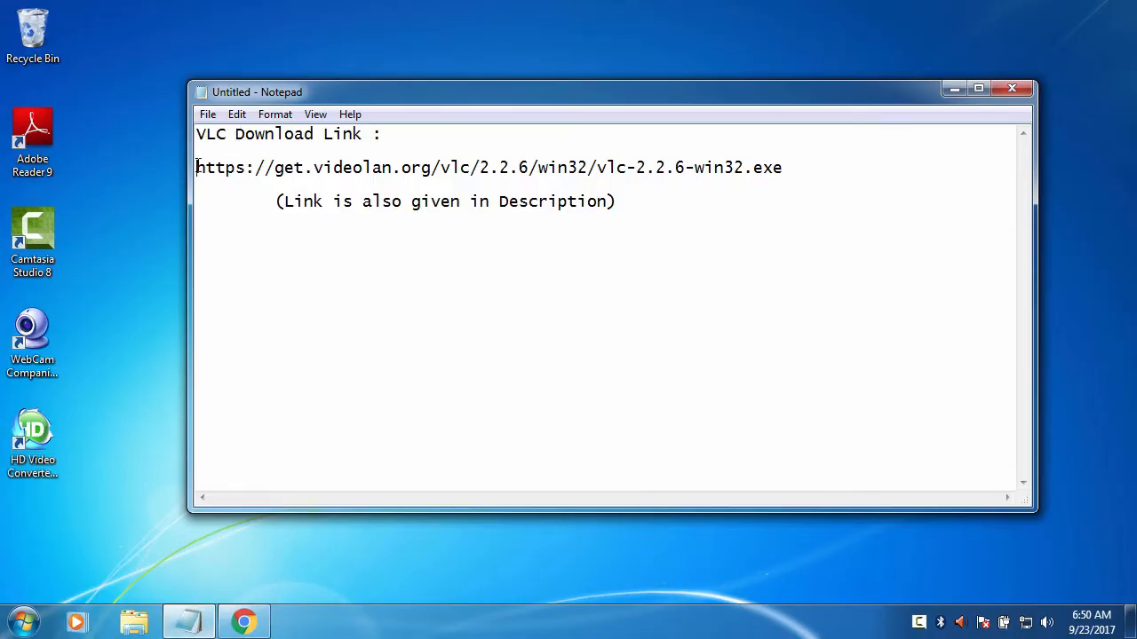
{"action": "triple_click", "coordinate": [488, 167]}
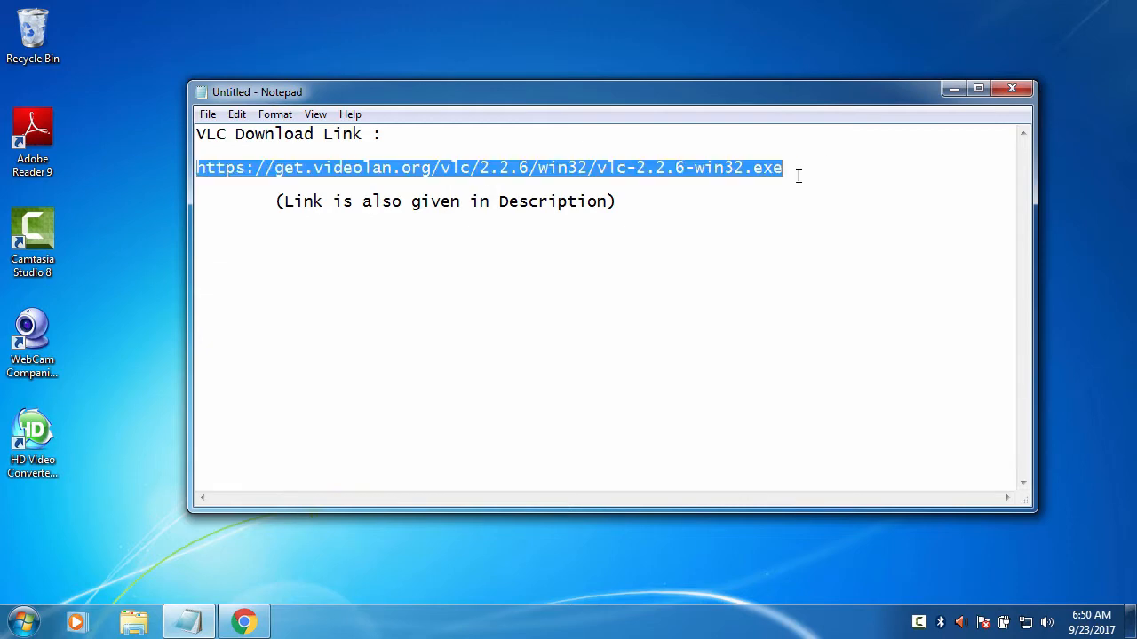
{"action": "left_click", "coordinate": [685, 211]}
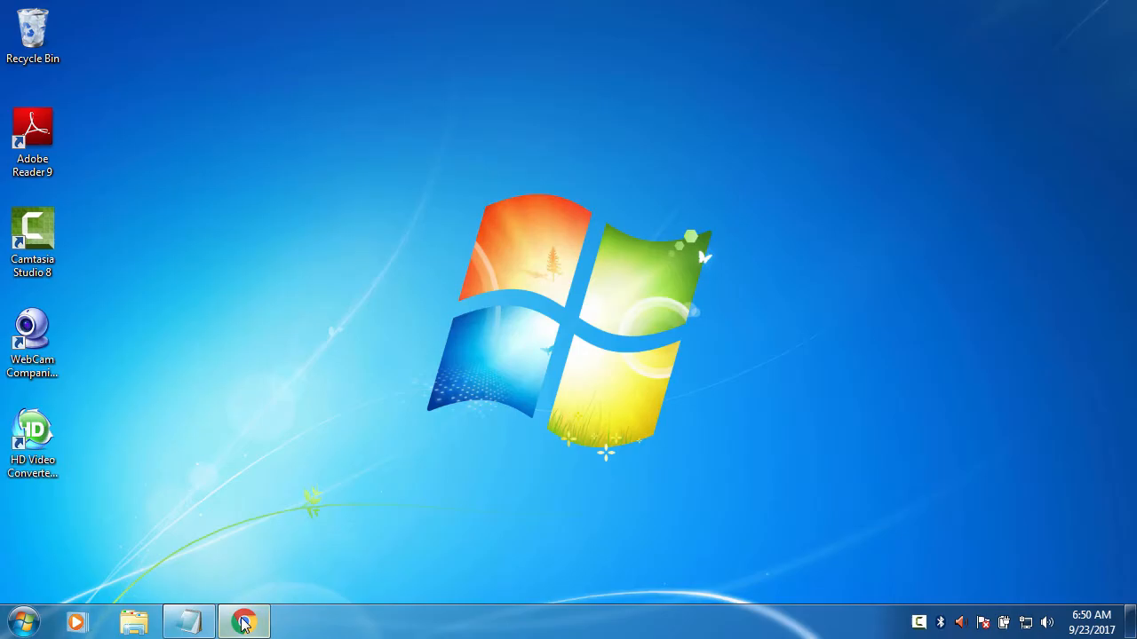
Download vlc-2.2.6-win32.exe from get.videolan.org in Chrome and launch the installer
{"action": "left_click", "coordinate": [244, 622]}
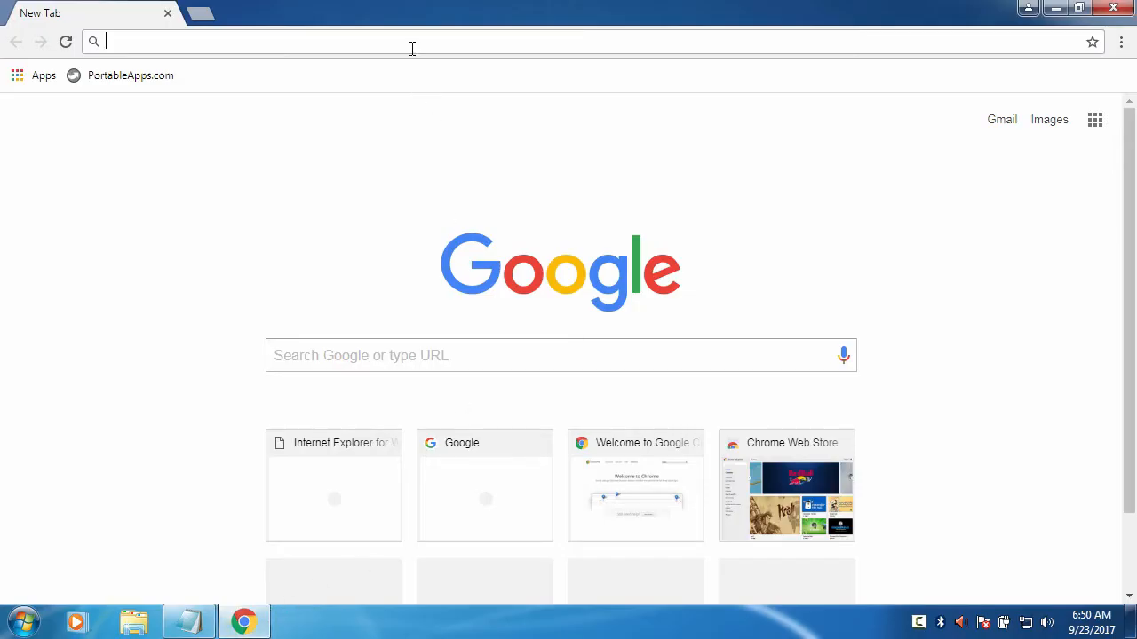
{"action": "type", "text": "https://get.videolan.org/vlc/2.2.6/win32/vlc-2.2.6-win32.exe"}
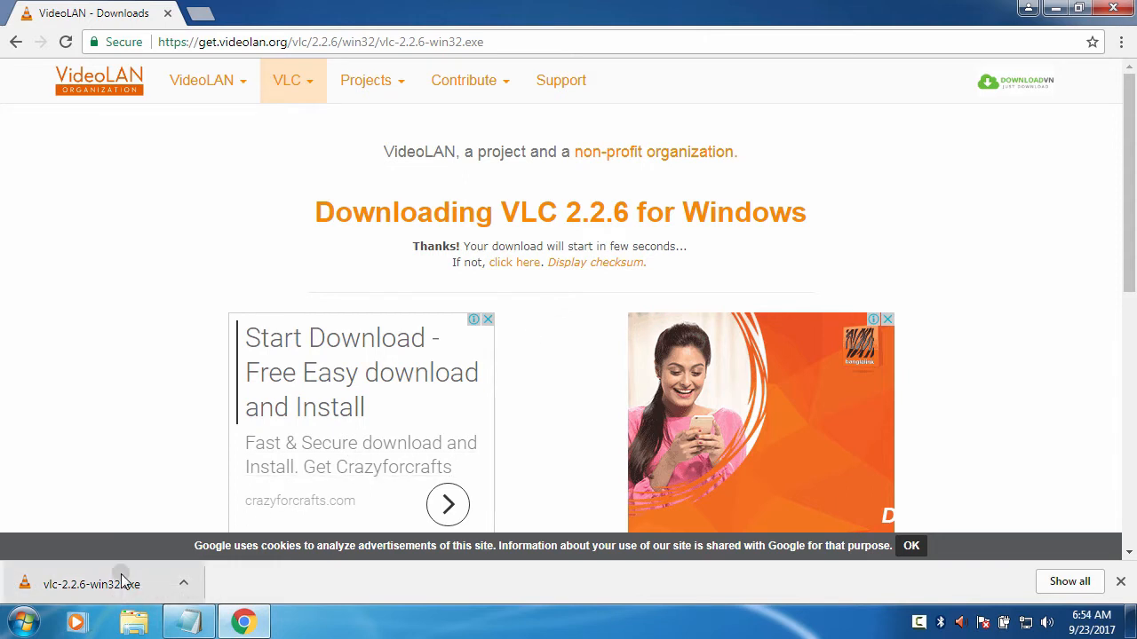
{"action": "left_click", "coordinate": [91, 582]}
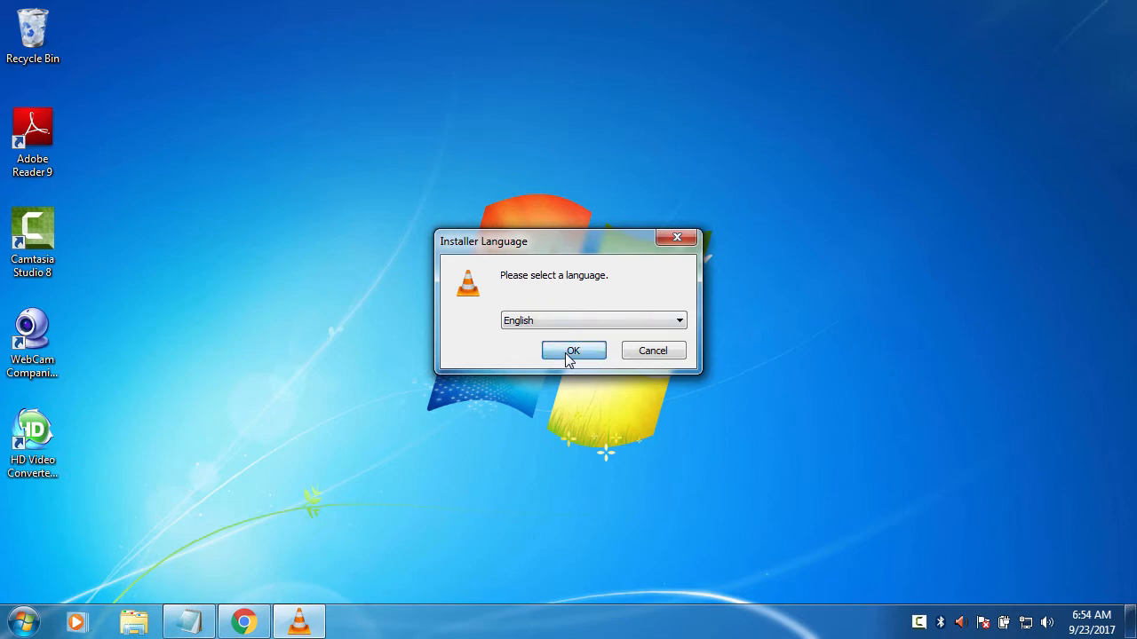
Accept English and the license, add 'Delete preferences and cache', and continue to install location
{"action": "left_click", "coordinate": [572, 350]}
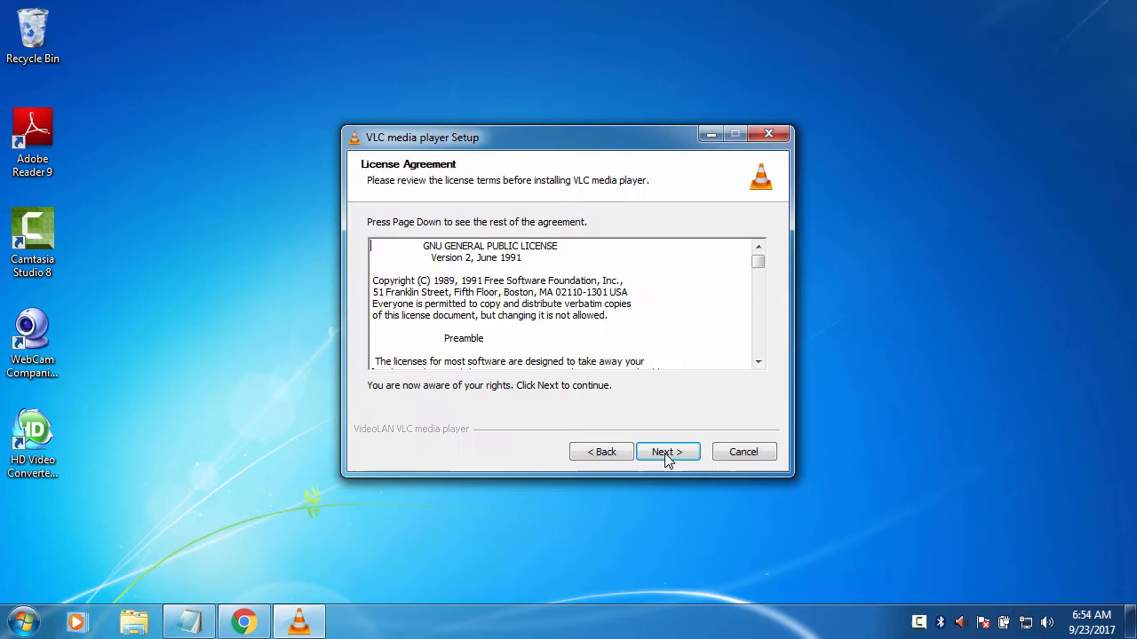
{"action": "left_click", "coordinate": [668, 451]}
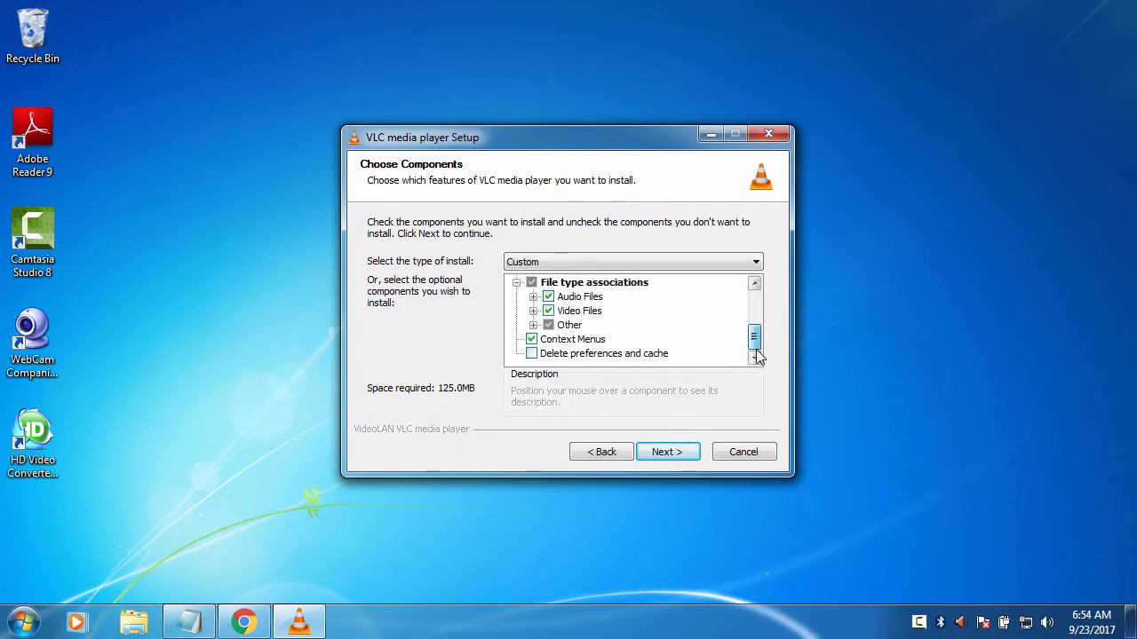
{"action": "left_click", "coordinate": [531, 354]}
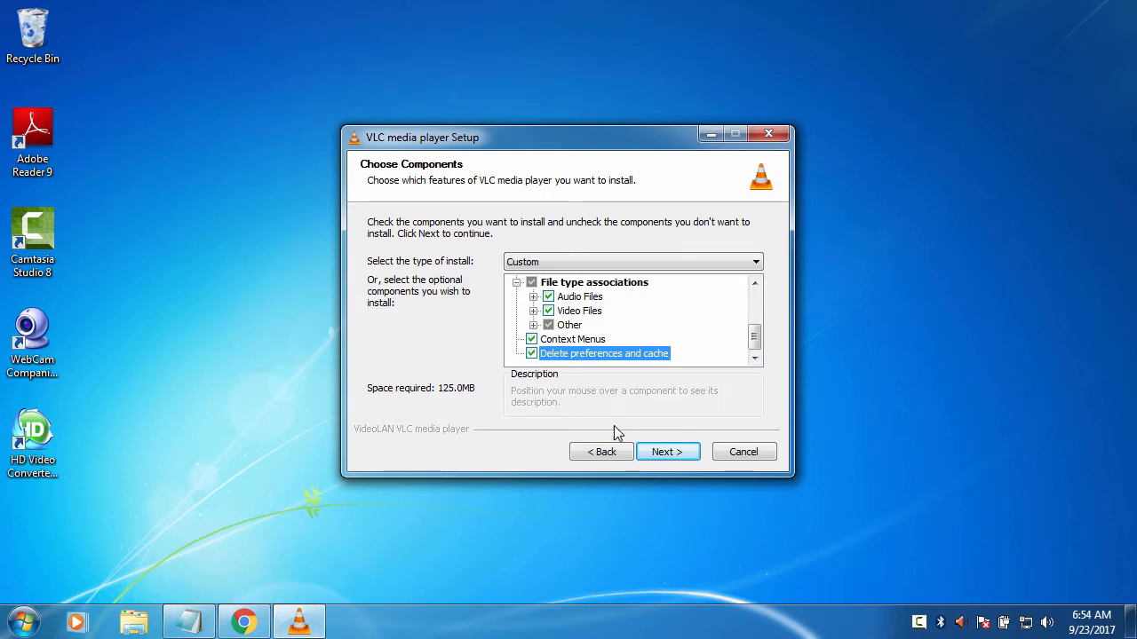
{"action": "mouse_move", "coordinate": [668, 453]}
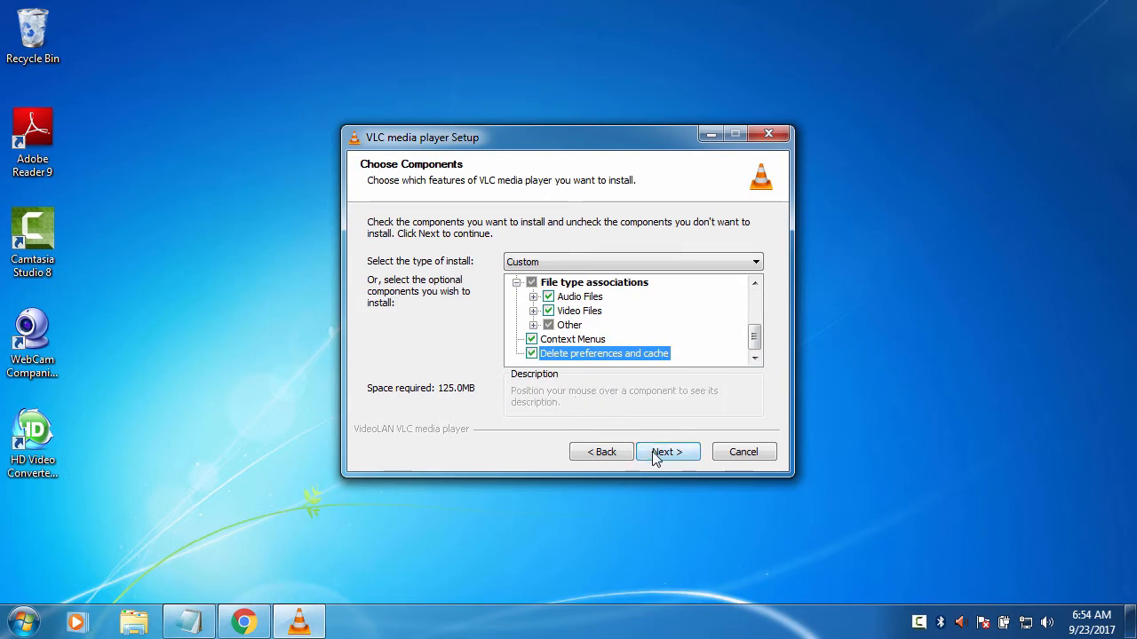
{"action": "left_click", "coordinate": [668, 451]}
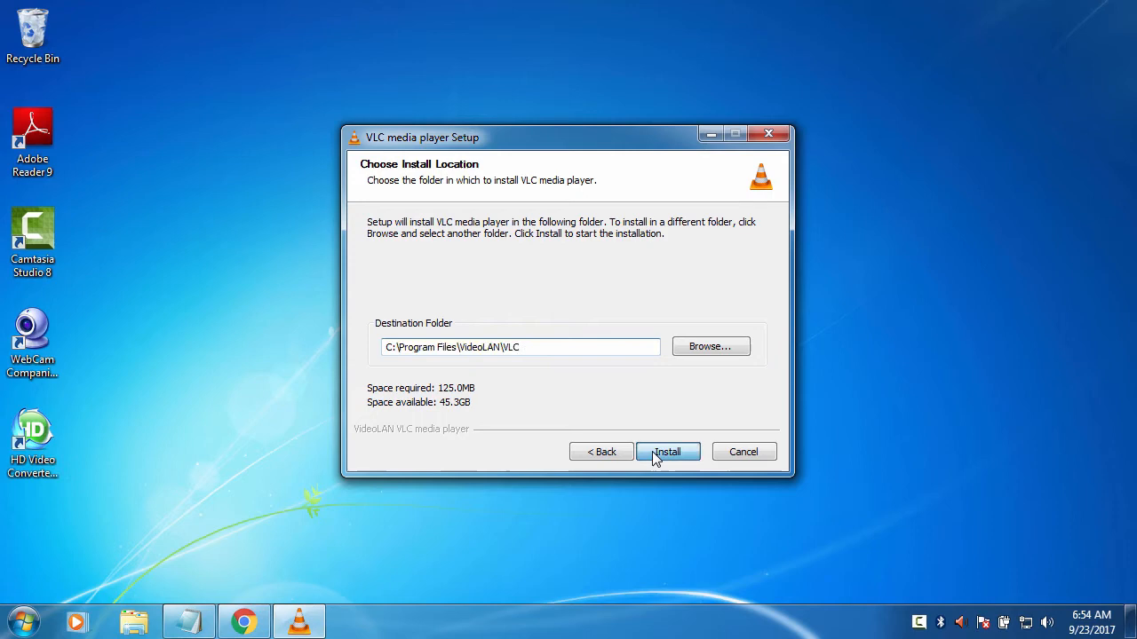
Install into C:\Program Files\VideoLAN\VLC and finish with 'Run VLC media player' unchecked
{"action": "left_click", "coordinate": [668, 451]}
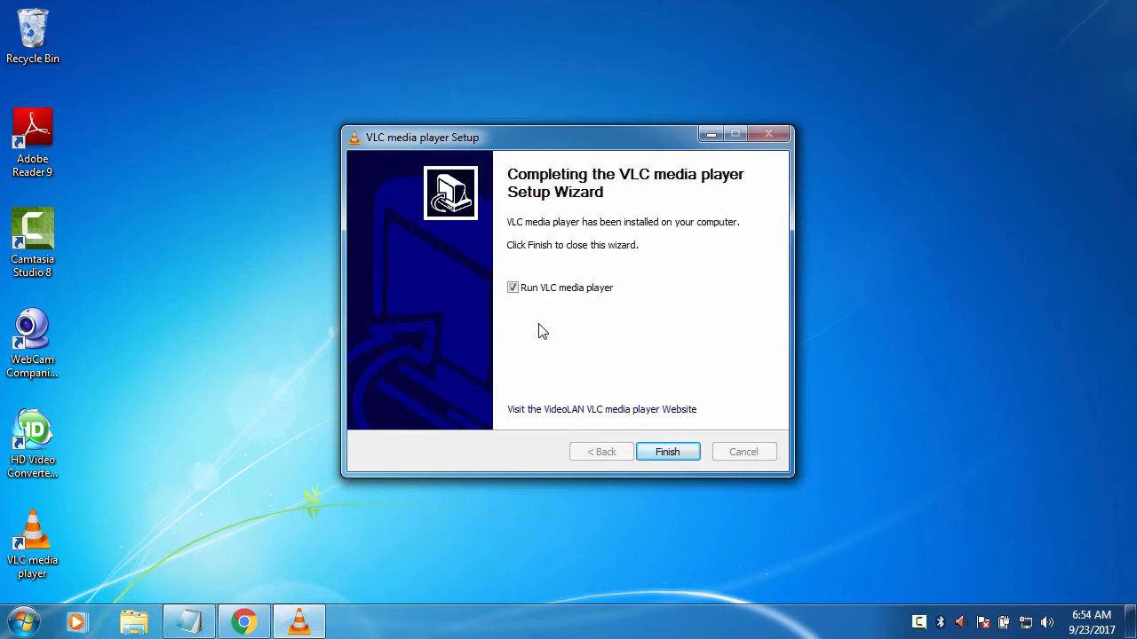
{"action": "left_click", "coordinate": [511, 288]}
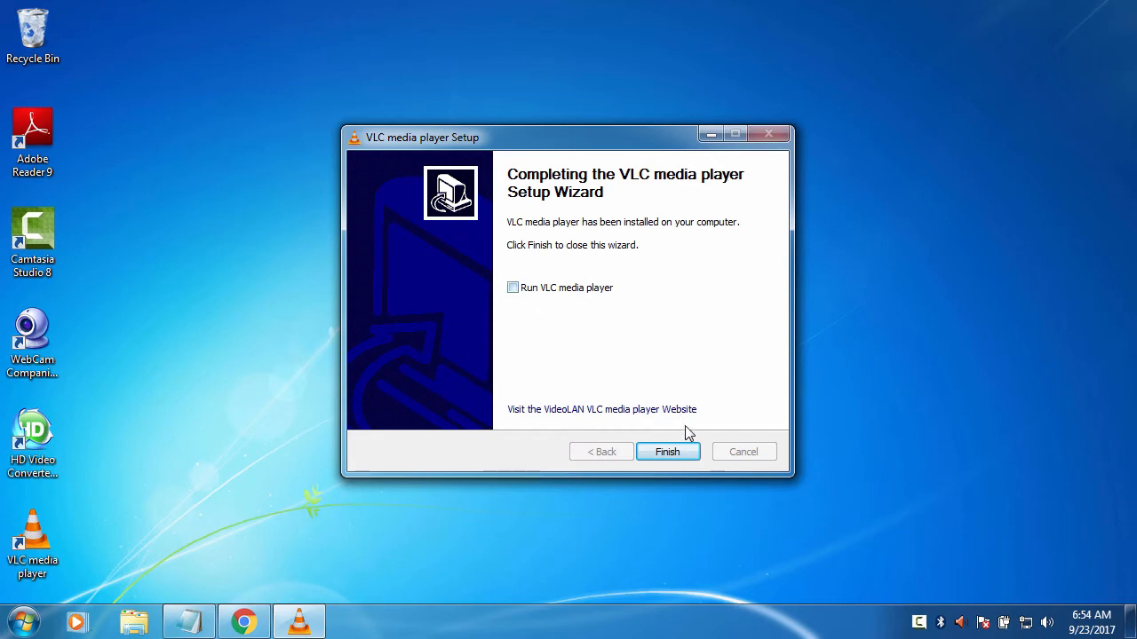
{"action": "mouse_move", "coordinate": [690, 443]}
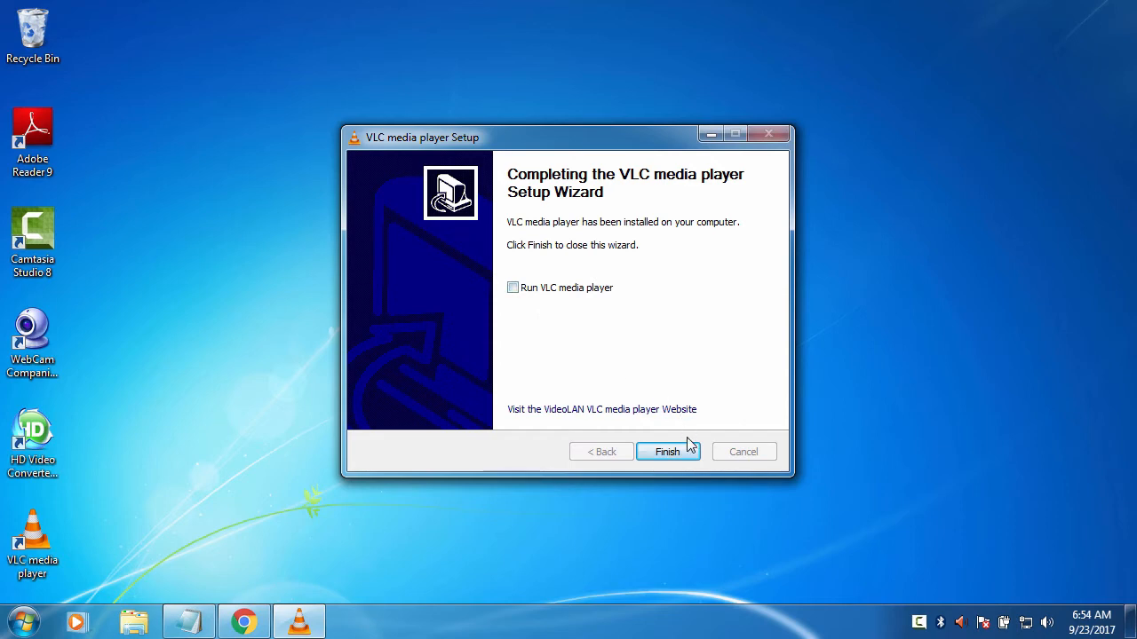
{"action": "left_click", "coordinate": [668, 451]}
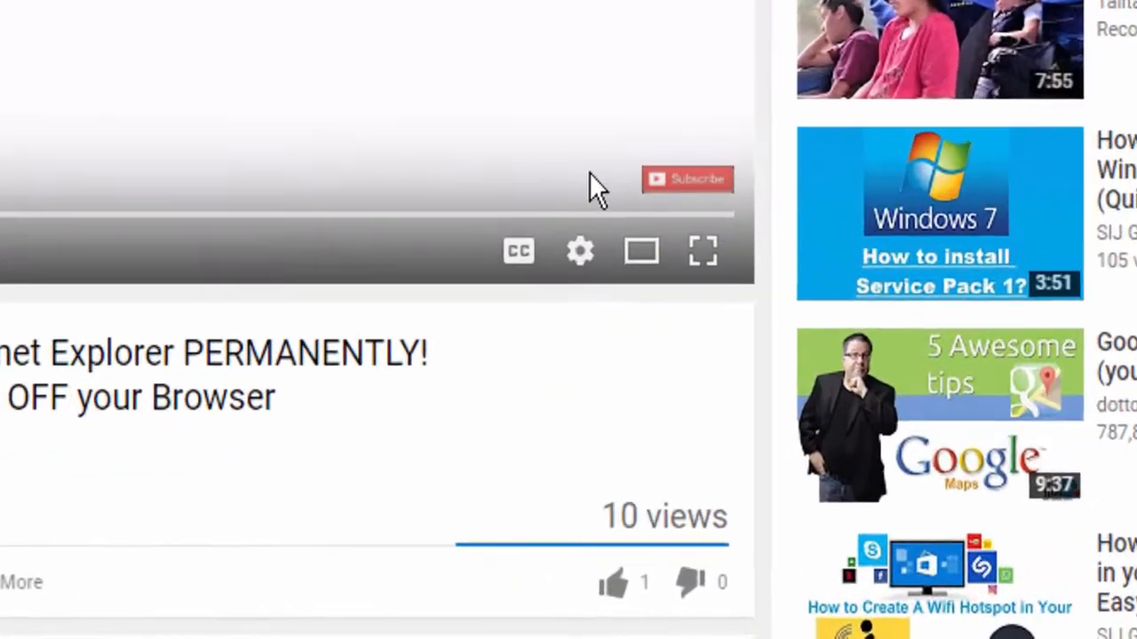
Post the public comment "Hey, have any problem doing it? Comment! I will Help you" on the video
{"action": "scroll", "scroll_direction": "down", "scroll_amount": 3}
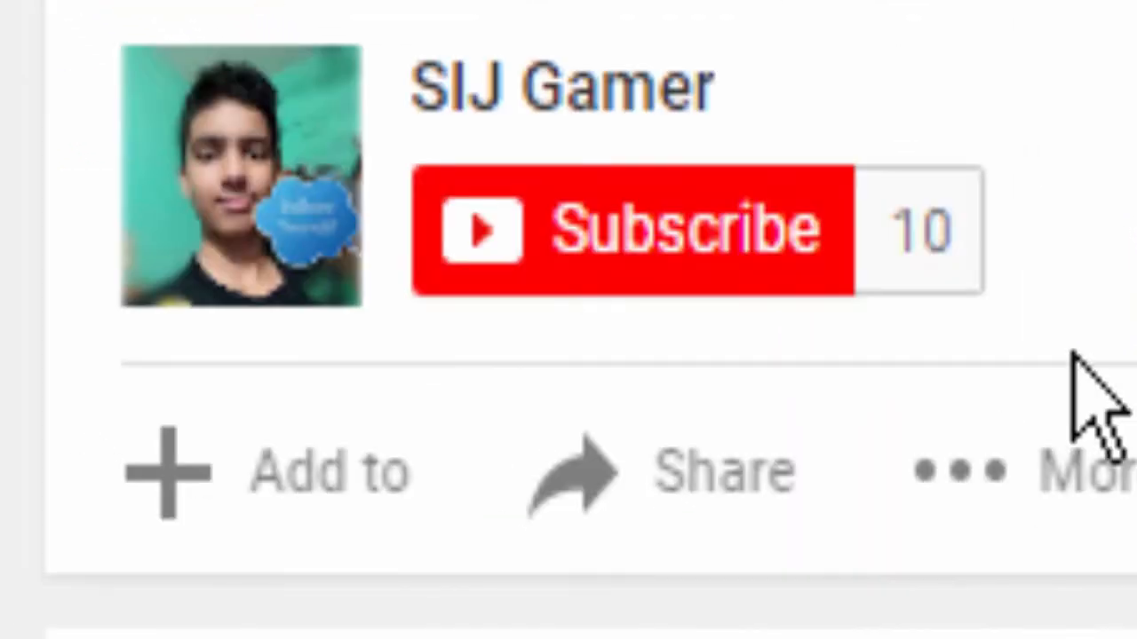
{"action": "left_click", "coordinate": [631, 229]}
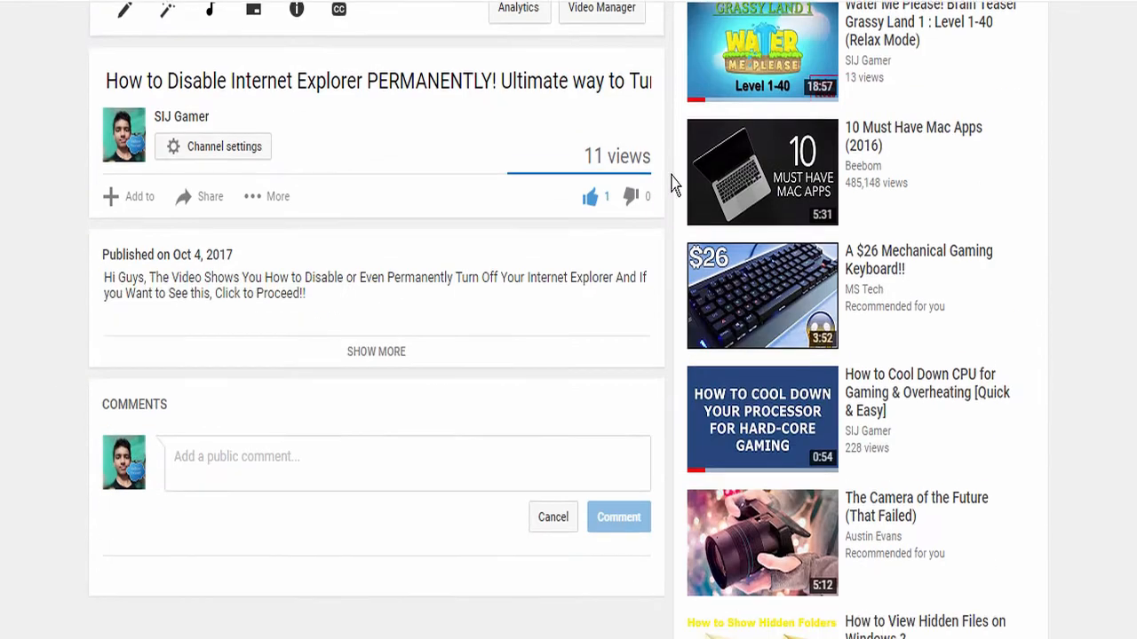
{"action": "type", "text": "Hey"}
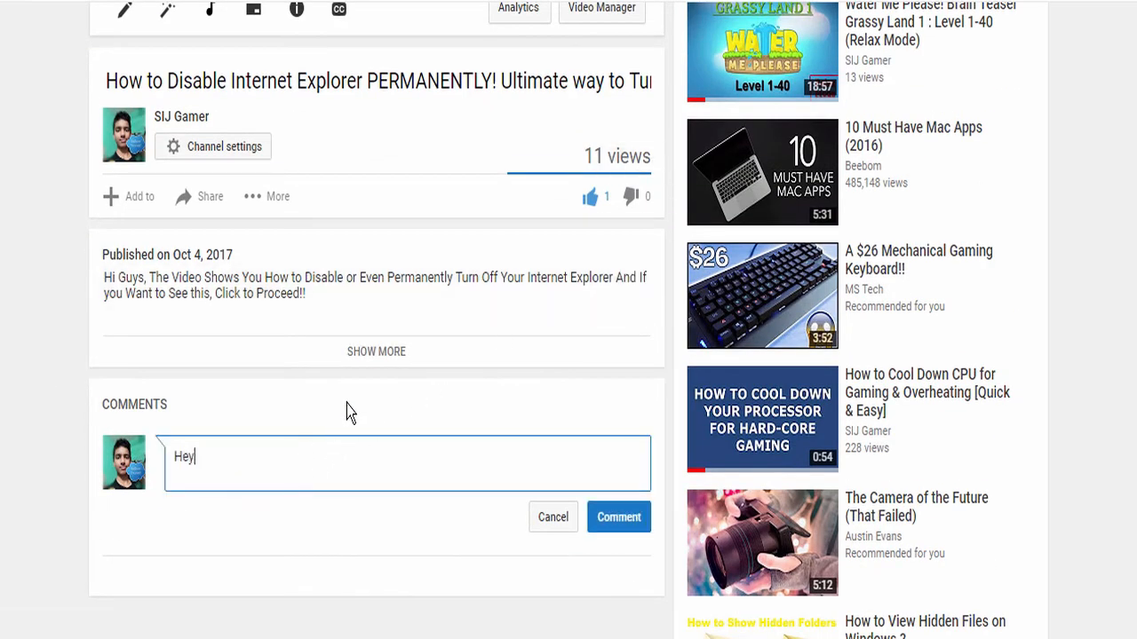
{"action": "type", "text": ", have any problem doing it? Comment! I will Help you"}
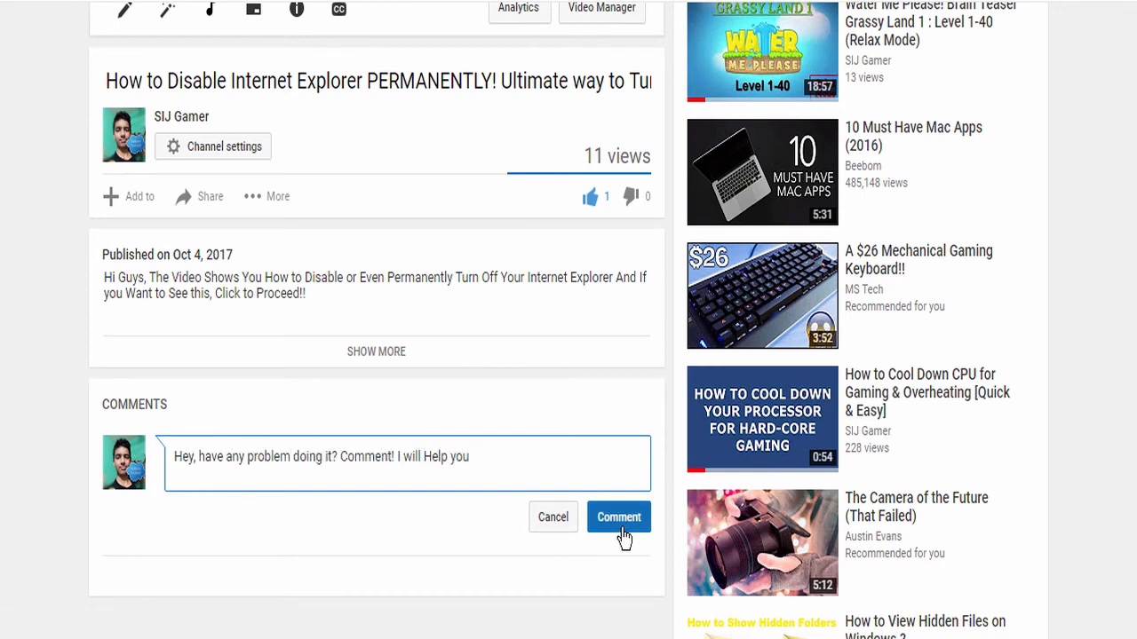
{"action": "left_click", "coordinate": [618, 517]}
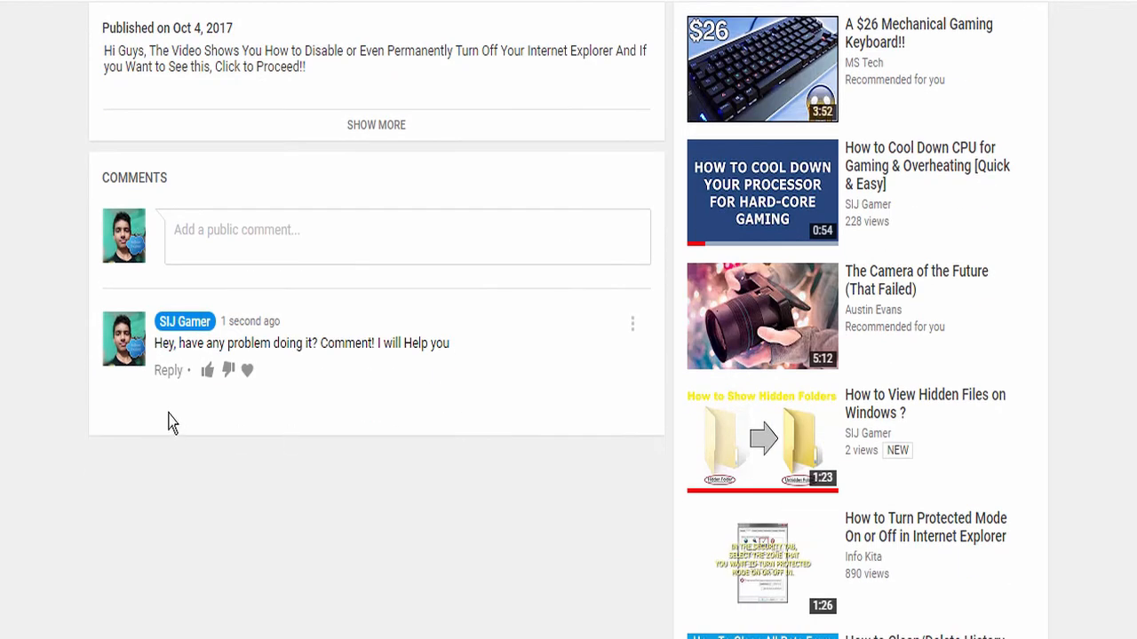